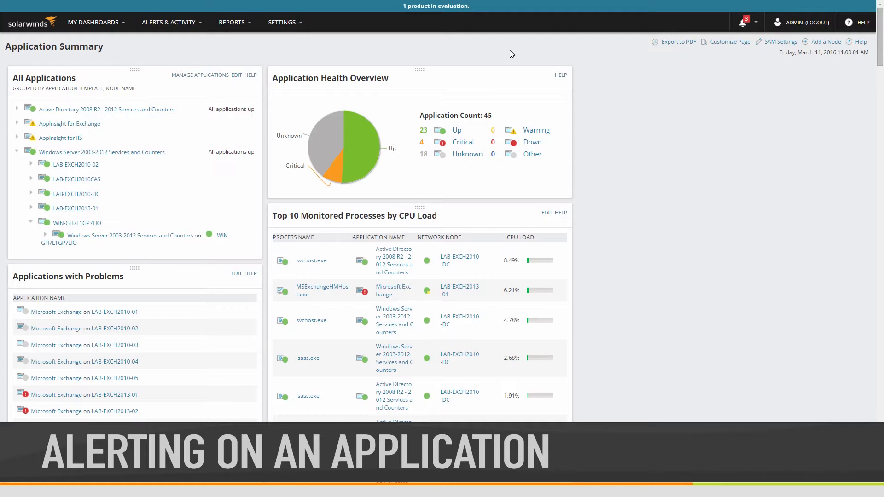
From All Settings, reach Manage Alerts and begin a new alert definition.
click(281, 22)
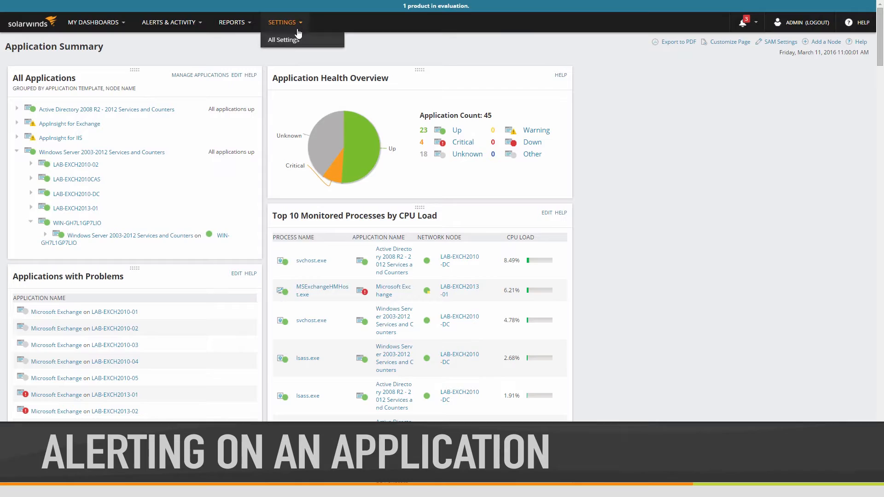
click(282, 40)
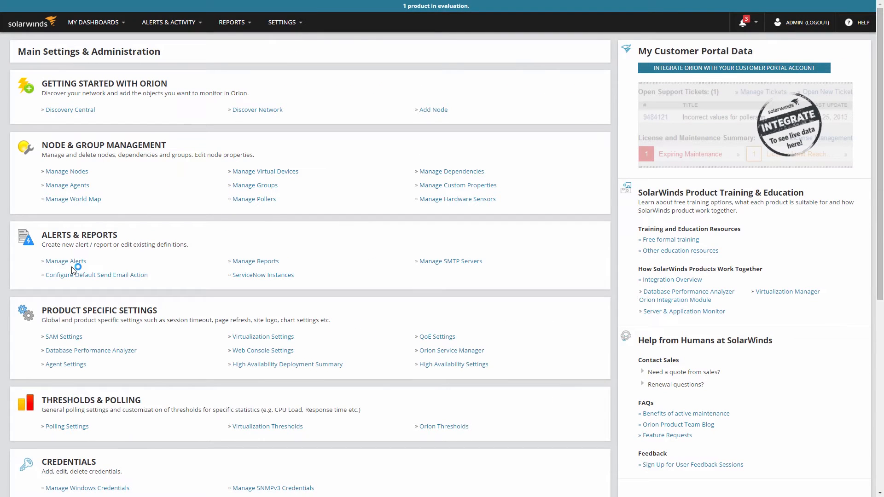
click(66, 261)
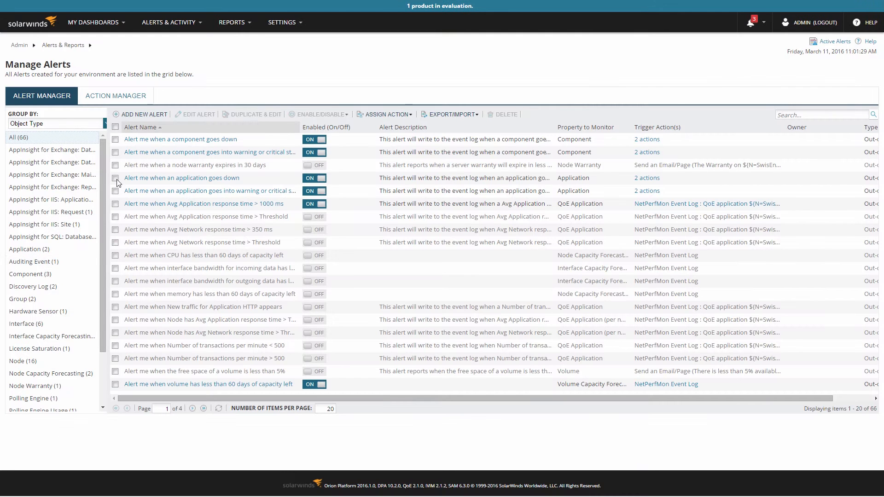
click(143, 114)
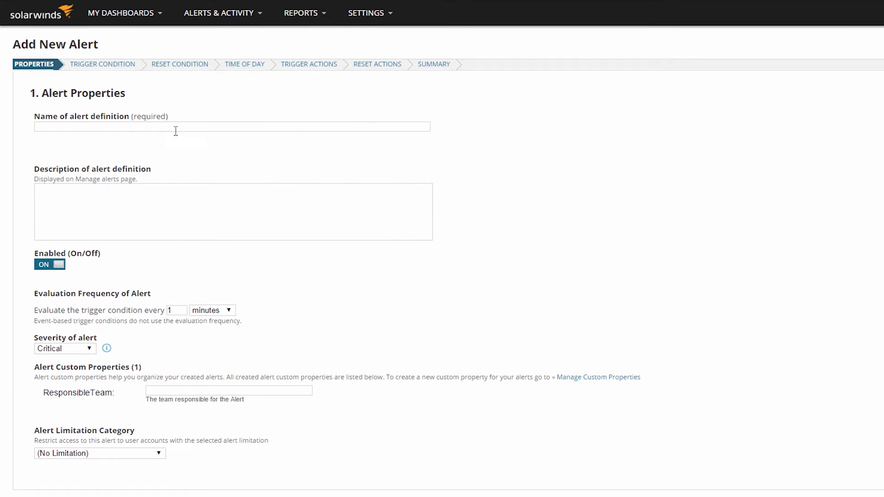
Name the alert definition 'Alert when an R&D SQL Server Goes Down'.
text(Alert when an R&D SQL Server Goes Down)
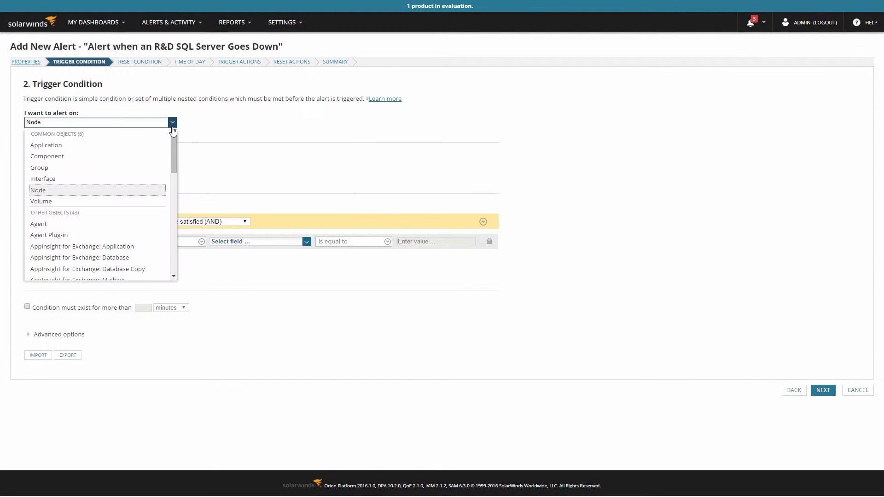
Alert on Application with condition Application Name contains 'SQL Server', then add a second condition row.
click(46, 145)
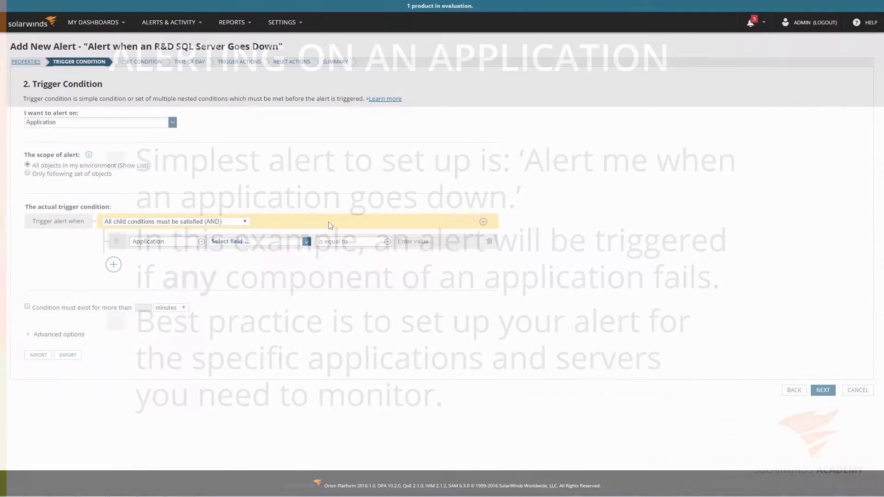
click(257, 242)
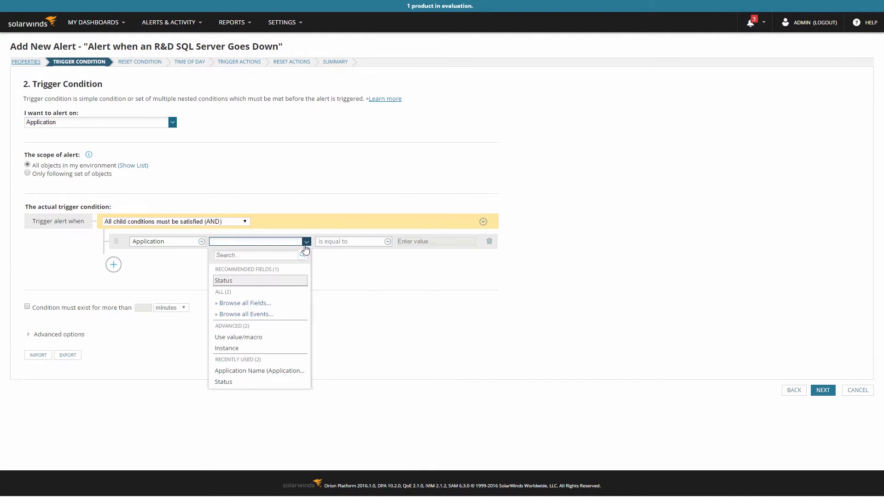
click(254, 255)
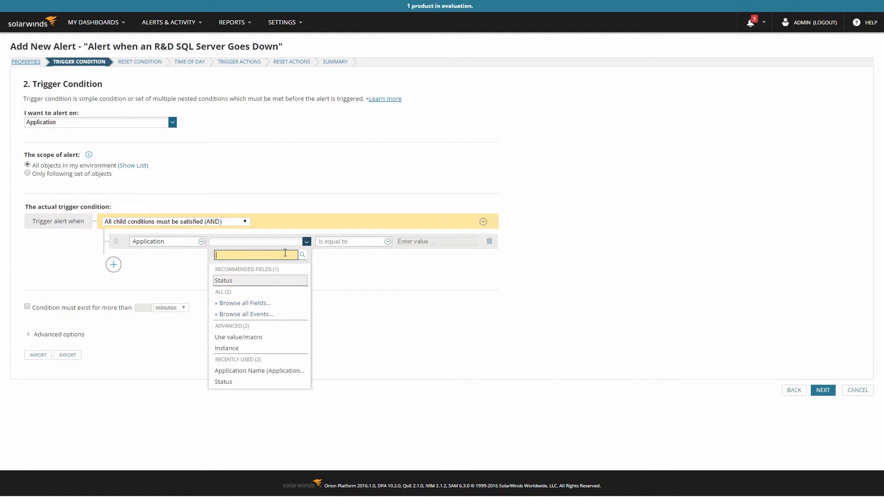
text(Application Name)
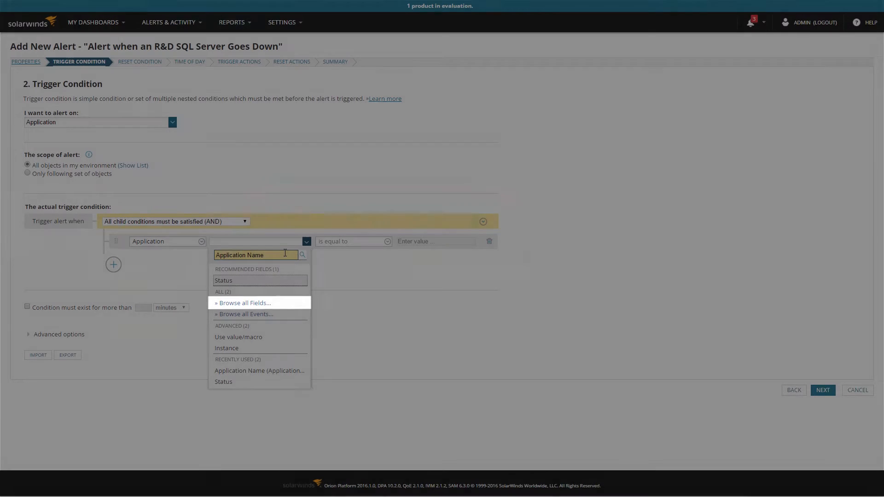
click(243, 303)
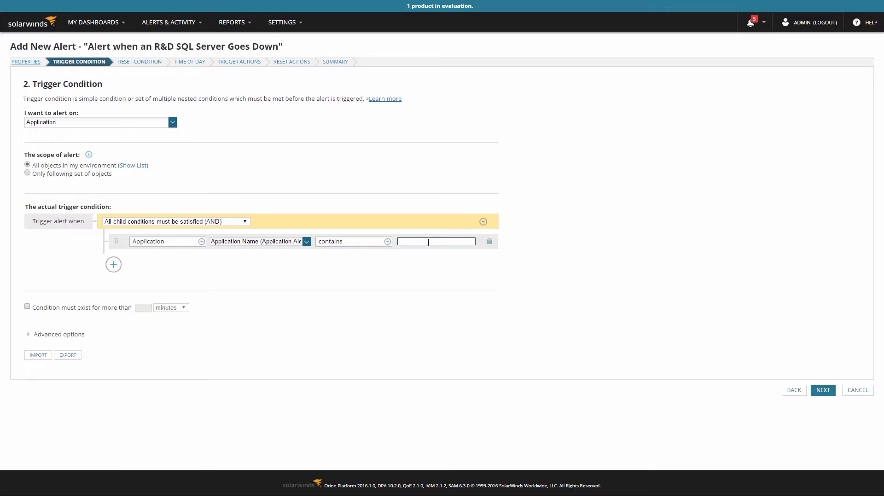
text(SQL Server)
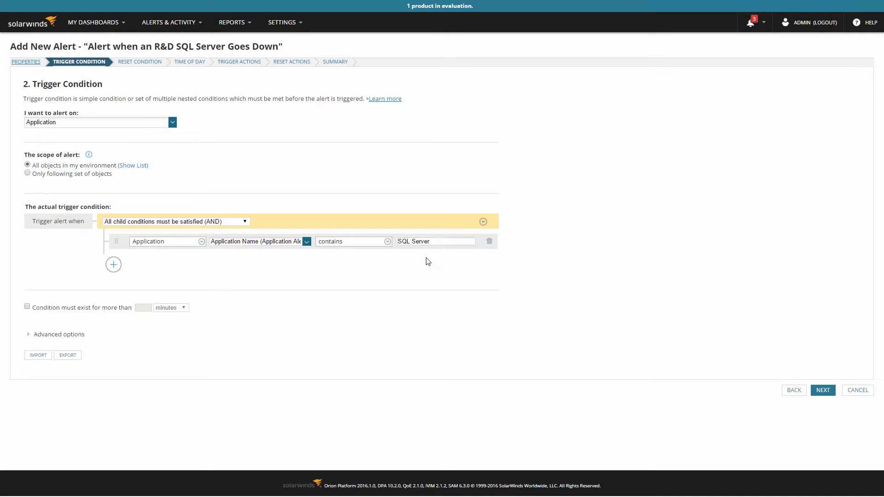
click(113, 265)
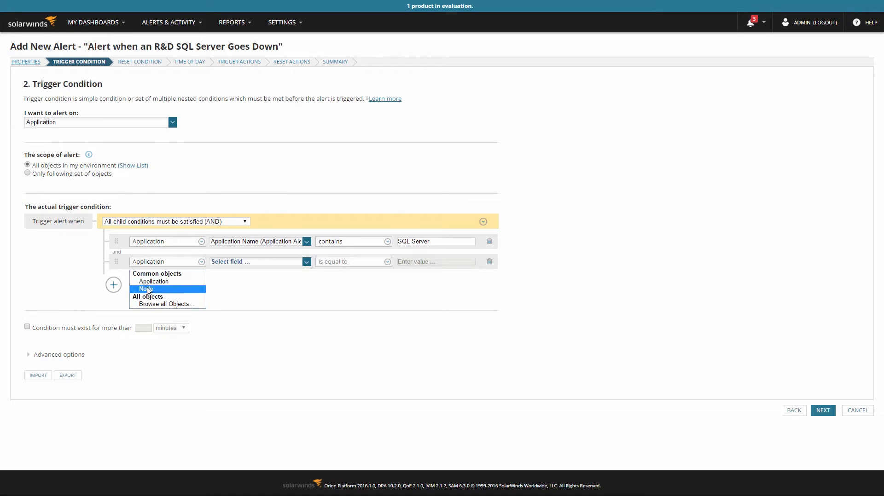
Add conditions Node Department equals 'R & D' and Application Status equals Down.
click(147, 288)
text(Department)
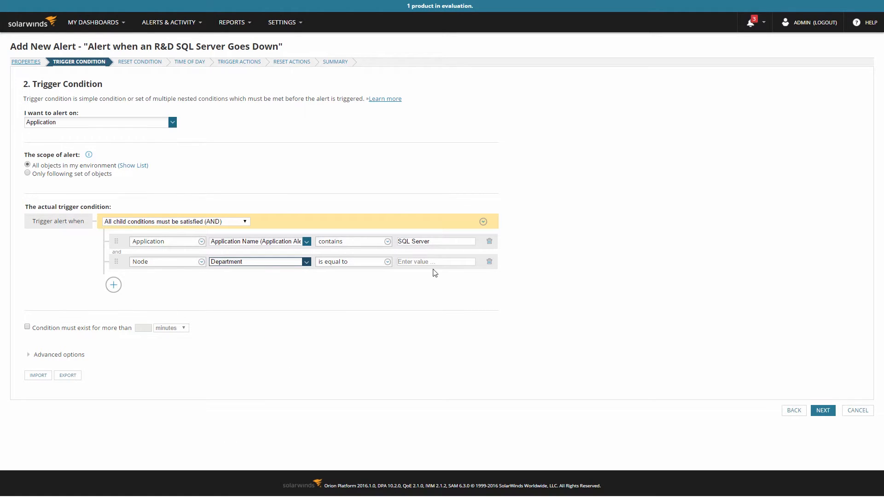
text(R & D)
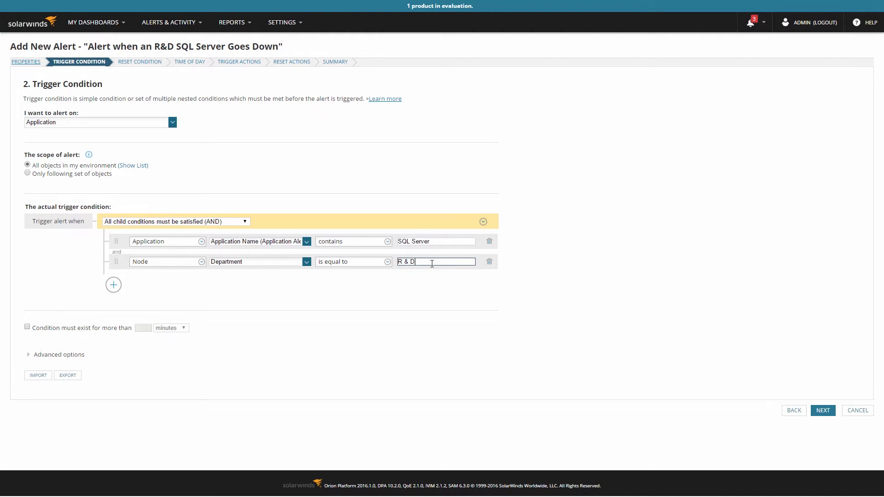
click(113, 285)
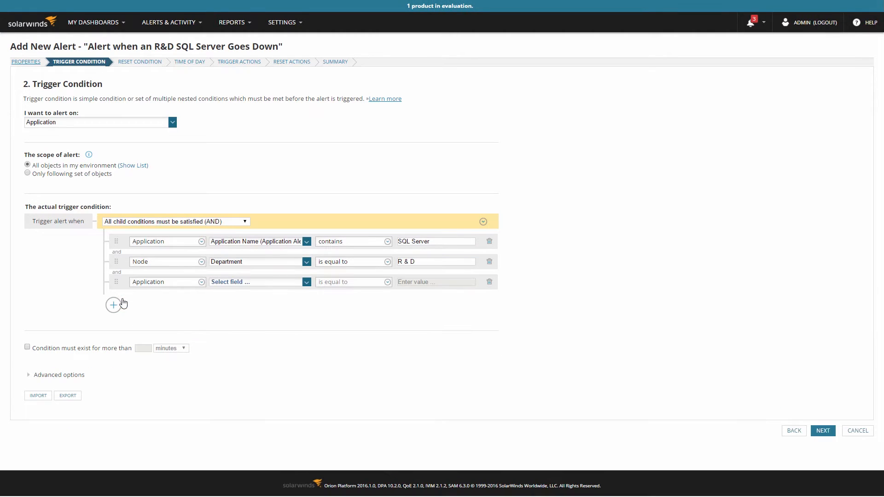
click(256, 281)
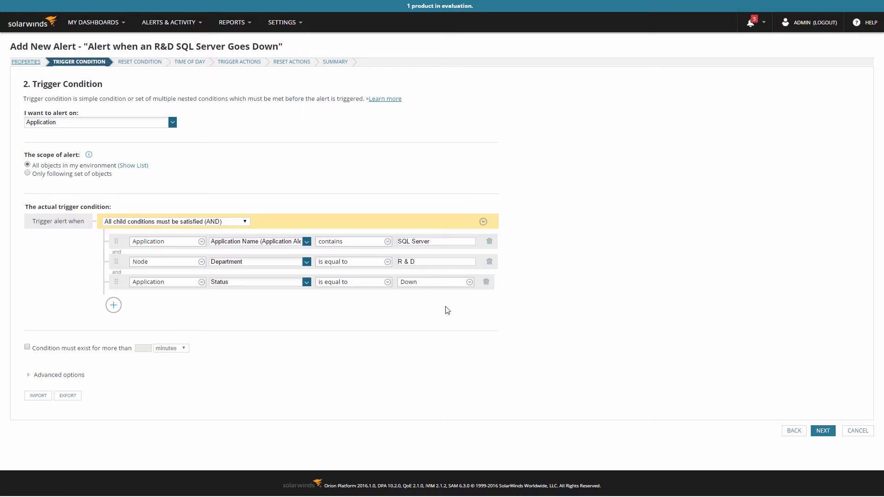
click(822, 431)
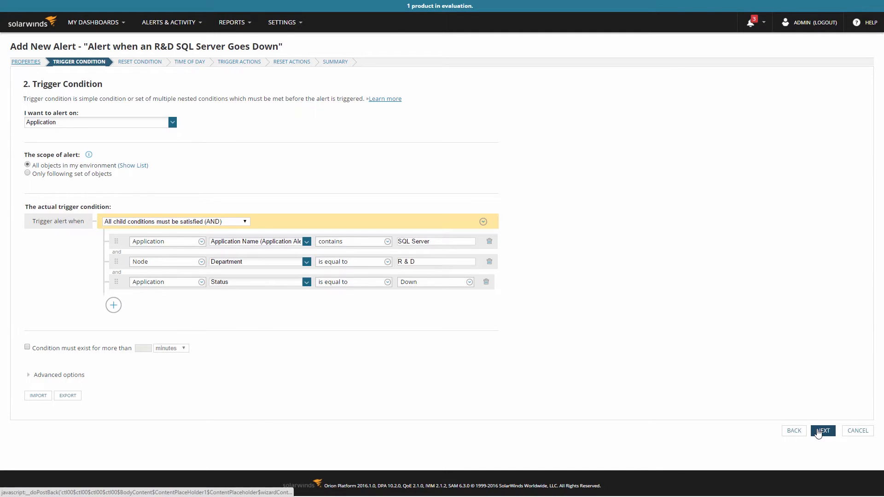
Keep default reset condition and time-of-day settings and continue to Trigger Actions.
click(822, 430)
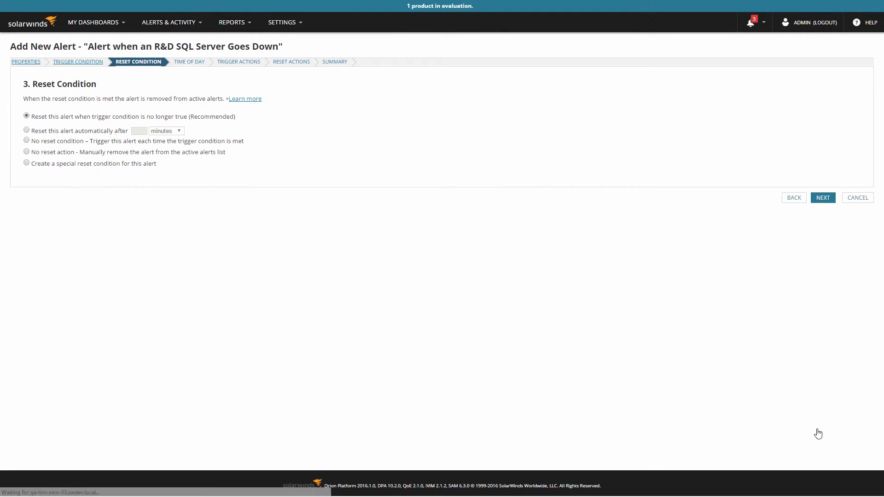
click(822, 197)
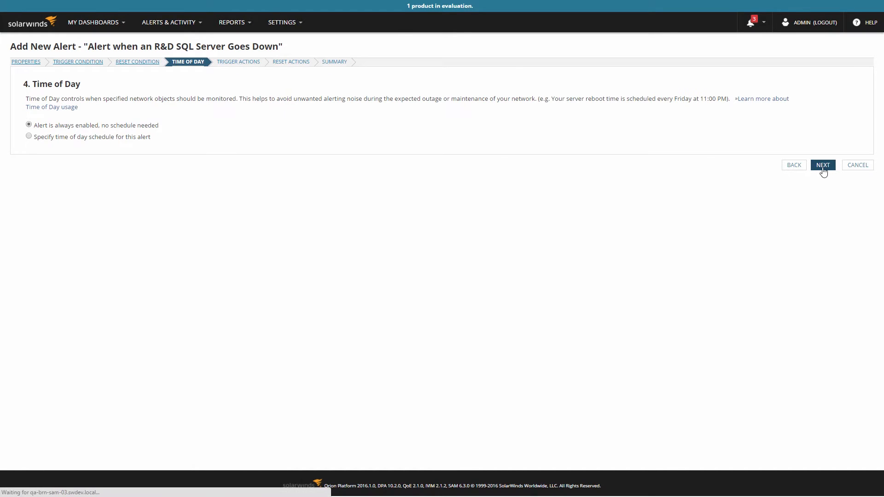
click(822, 165)
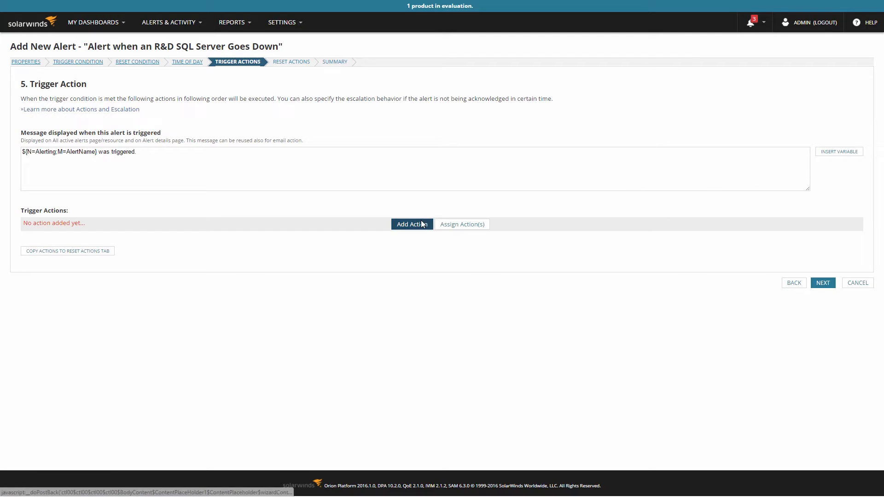
Add a Send An Email/Page action and bring up the variable list for its subject.
click(412, 224)
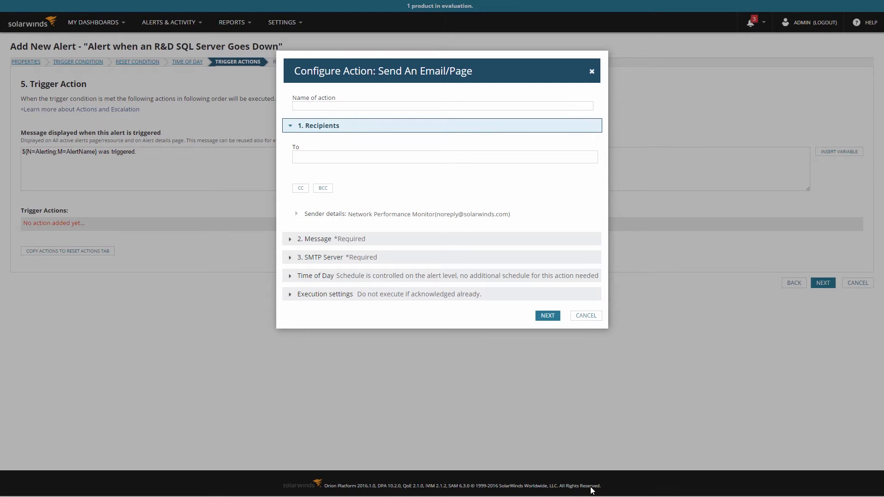
mouse_move(365, 238)
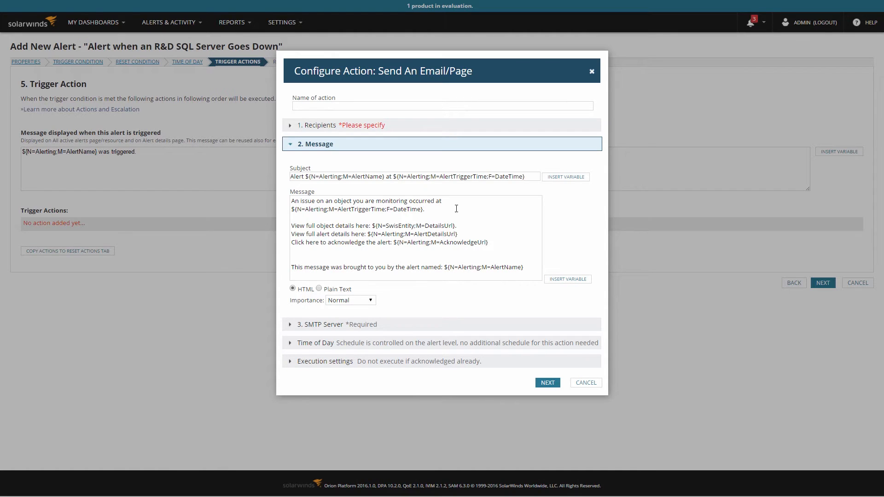
click(567, 278)
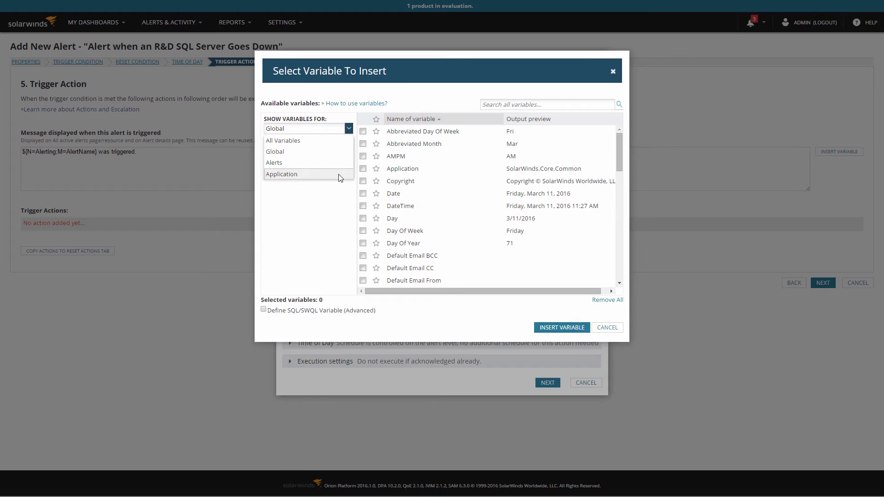
Insert the Application variable Operating System (System Information), starred as favourite, into the email subject.
click(281, 174)
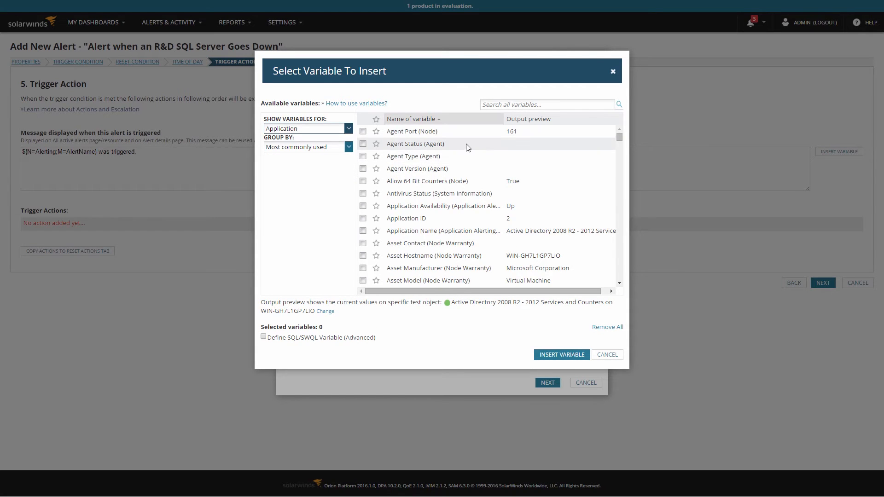
scroll(down, 3)
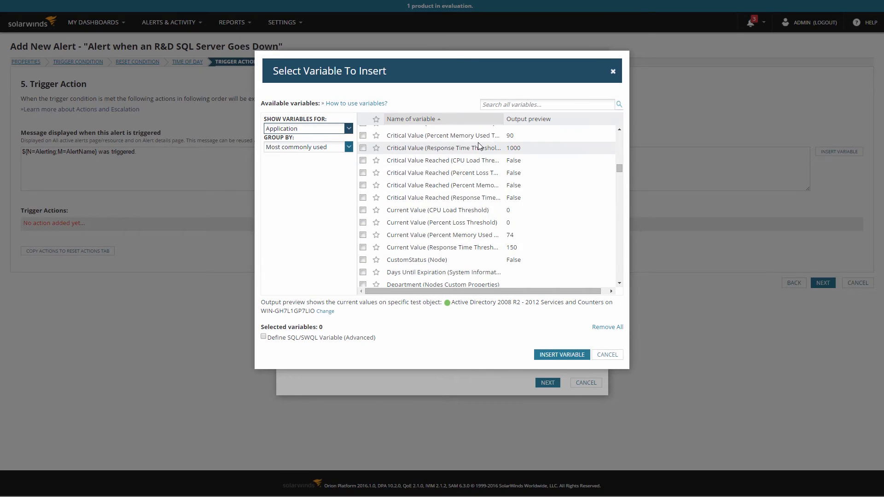
scroll(down, 3)
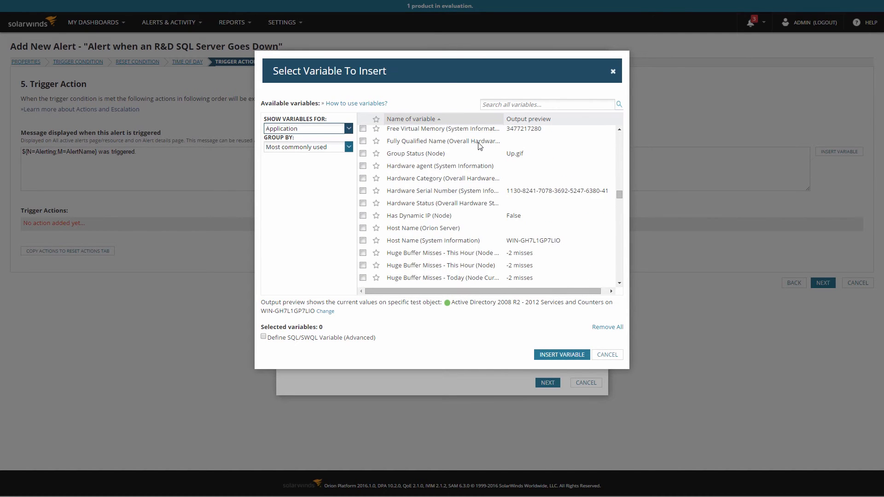
scroll(down, 3)
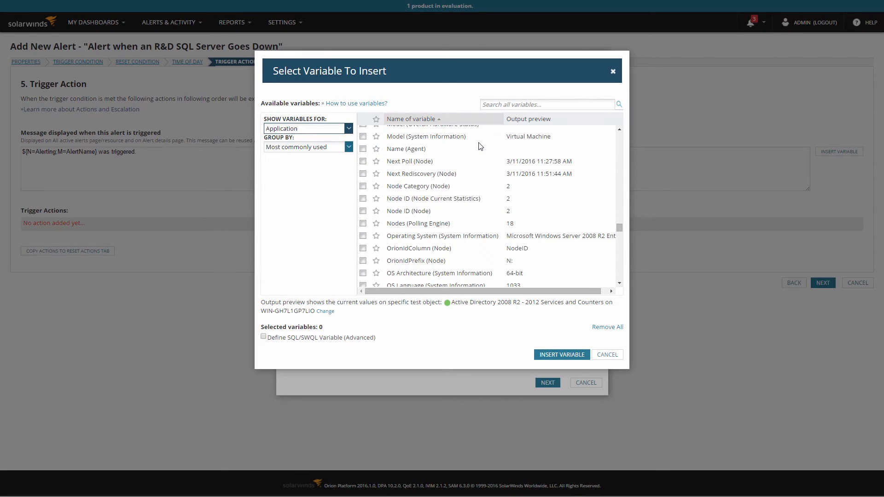
scroll(down, 3)
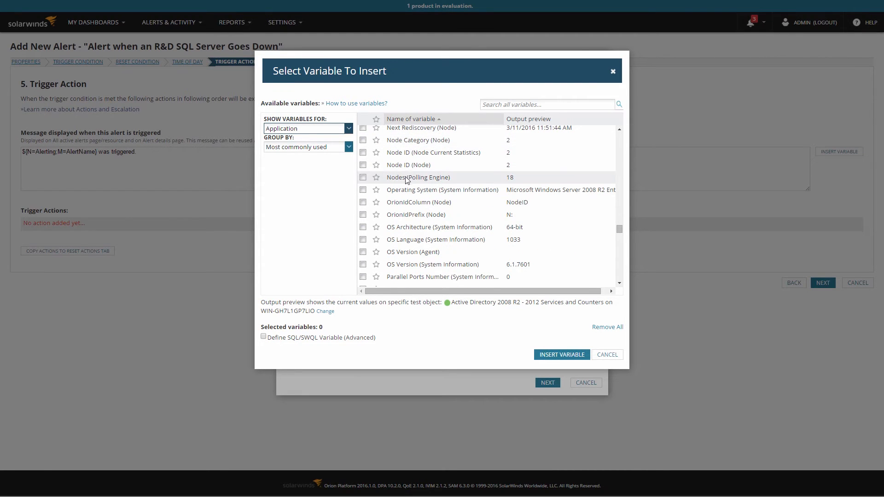
click(363, 189)
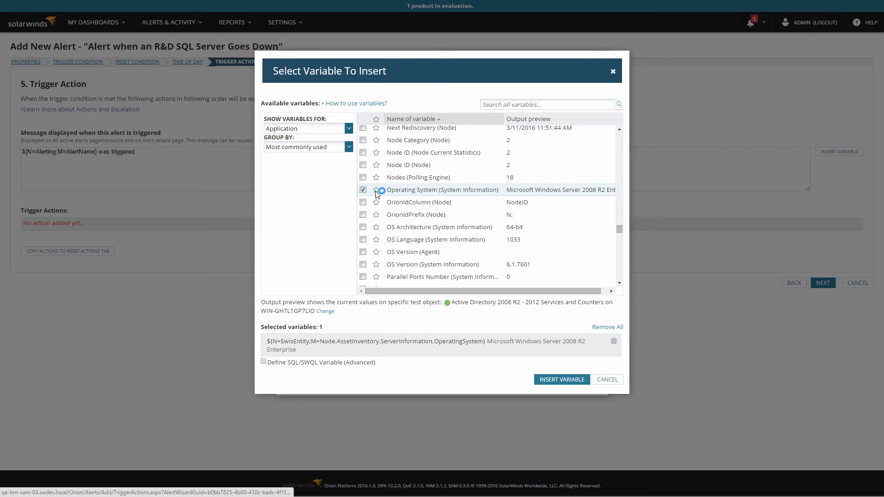
click(375, 190)
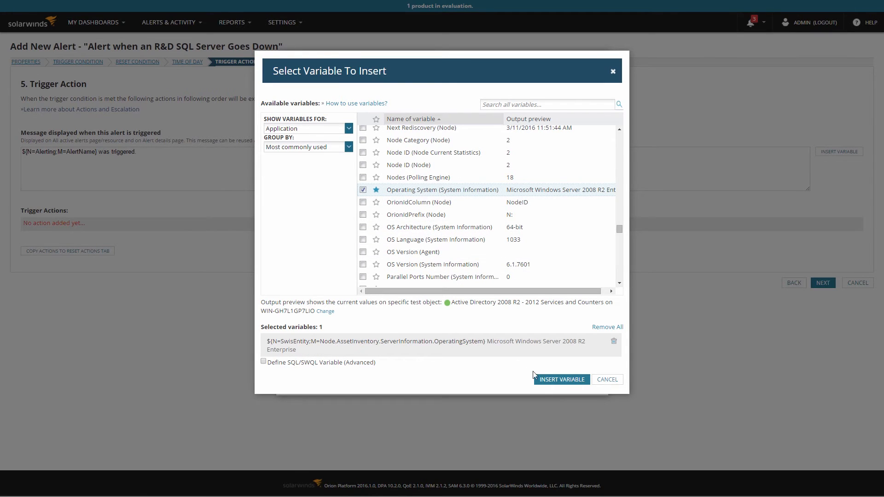
click(561, 379)
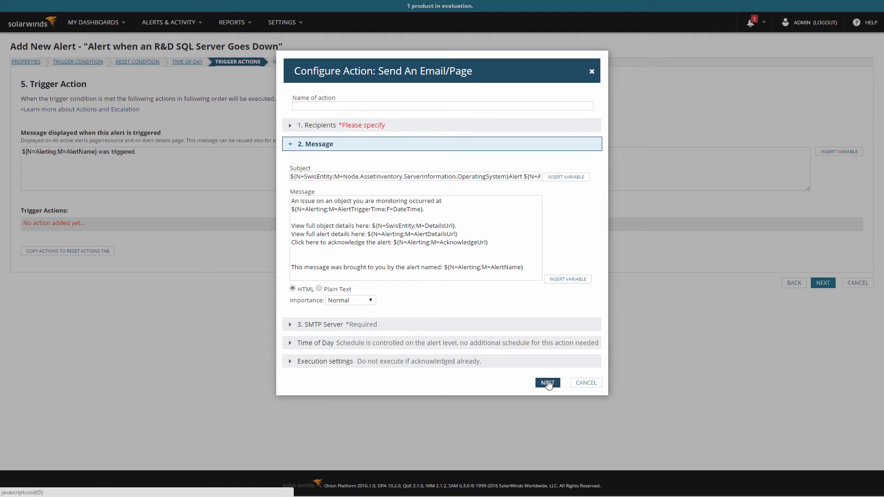
Finish the email action settings and go back to the Trigger Condition step.
click(585, 382)
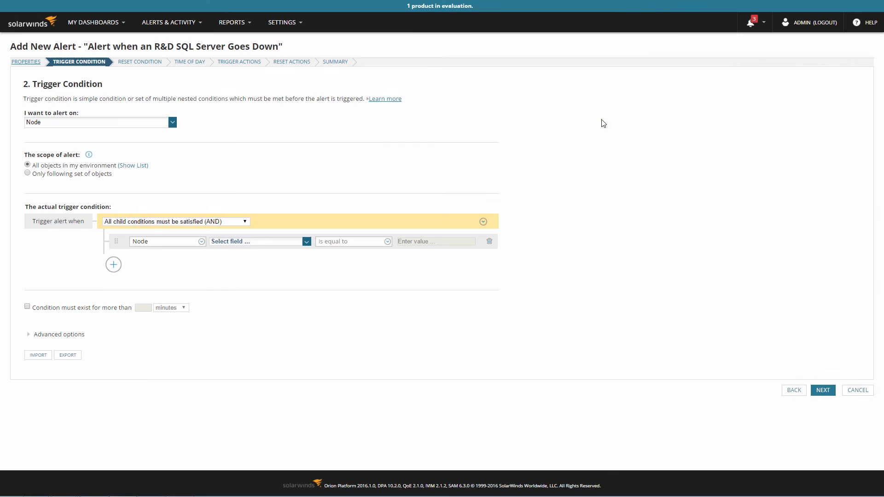
Alert on Component with Component Name not equal to 'test script' and Application Name equals 'SQL Server'.
click(100, 122)
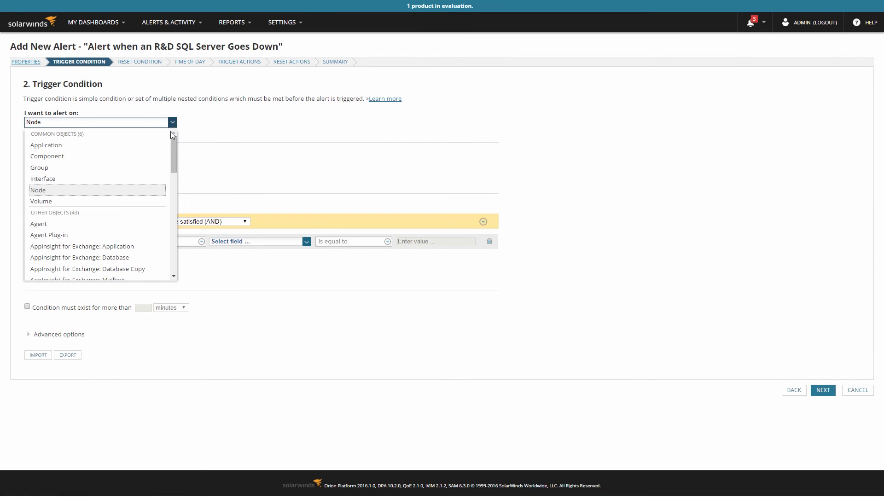
click(47, 157)
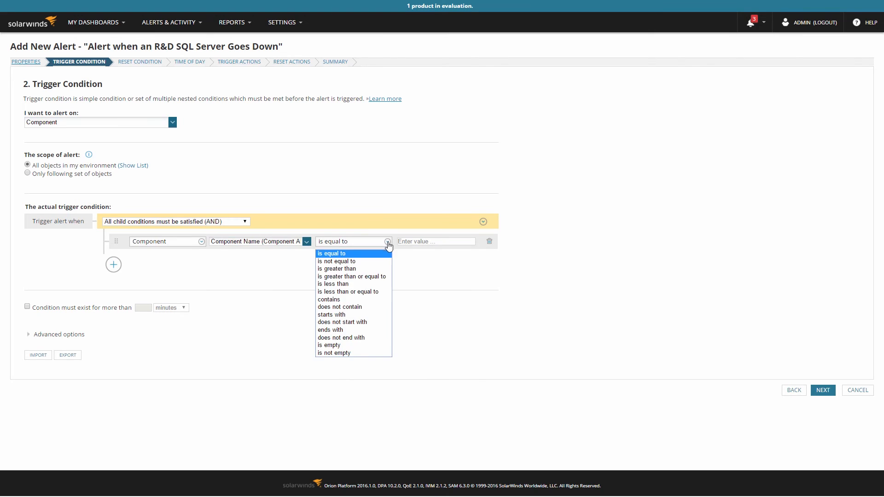
text(test script)
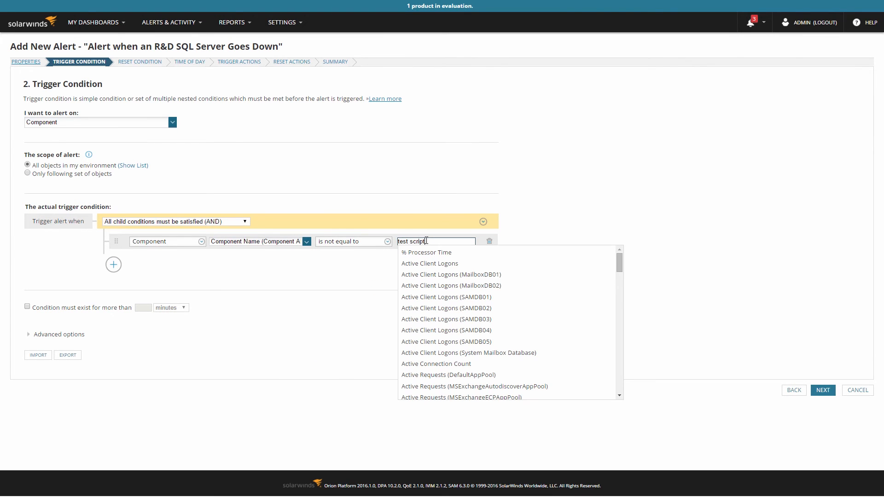
click(113, 264)
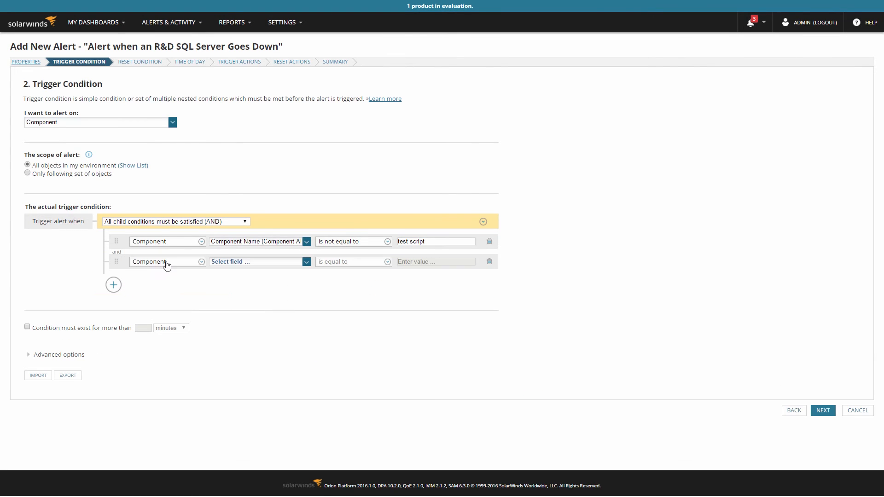
click(260, 260)
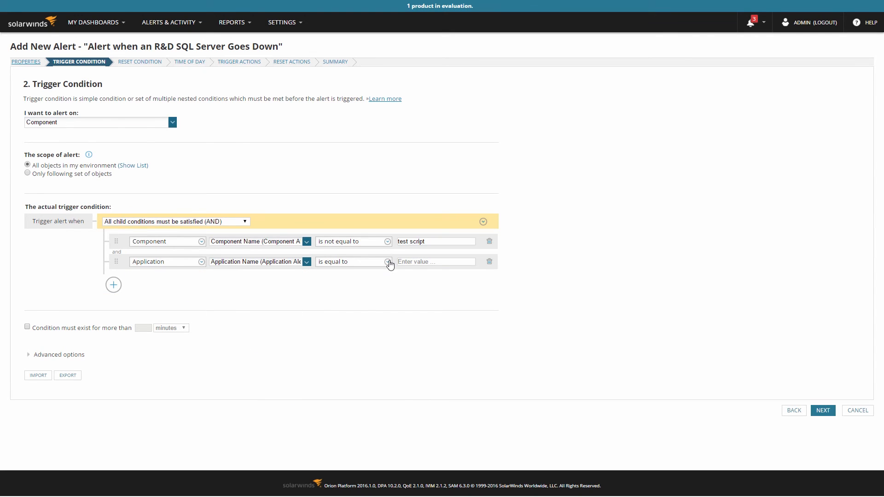
text(SQL Server)
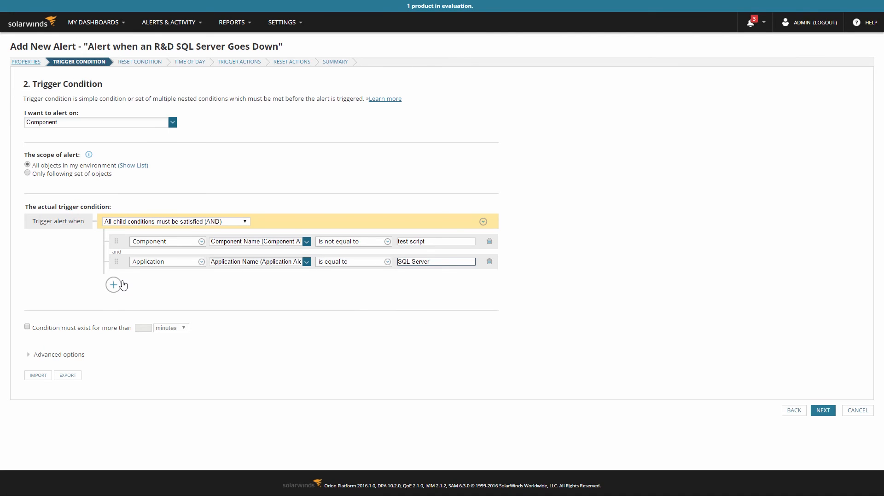
Add a third condition requiring the component Status to equal Down.
click(112, 285)
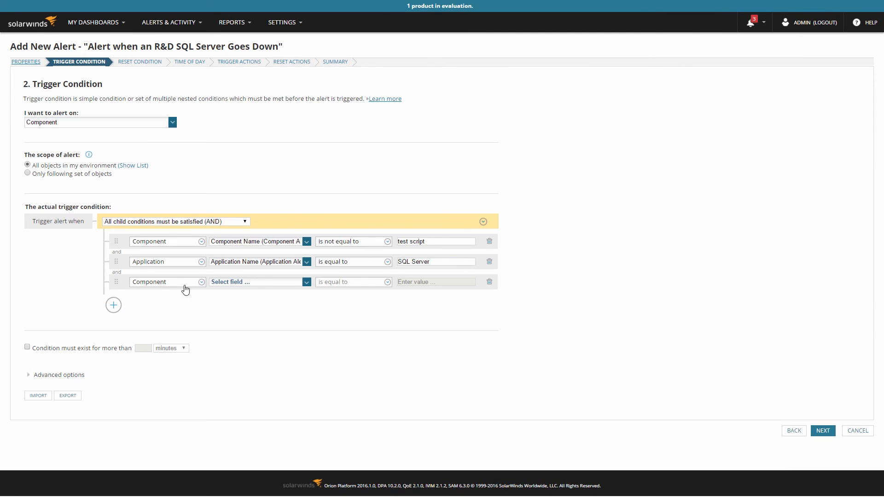
click(259, 282)
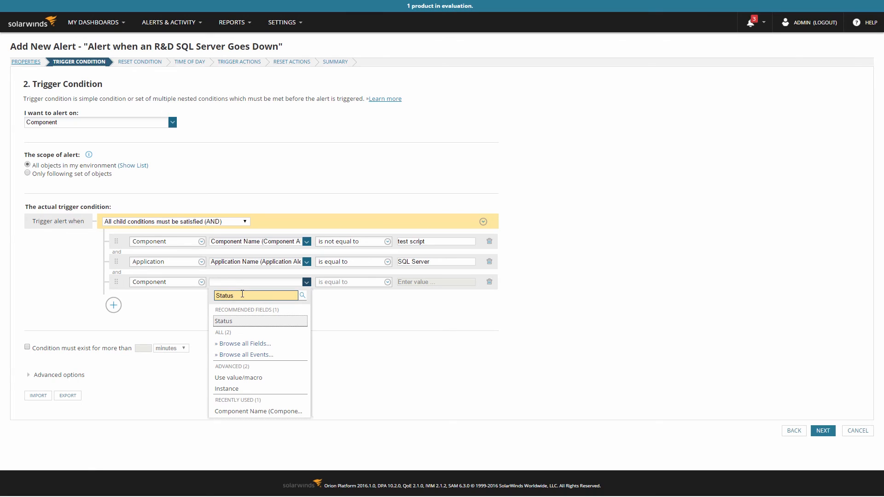
click(222, 321)
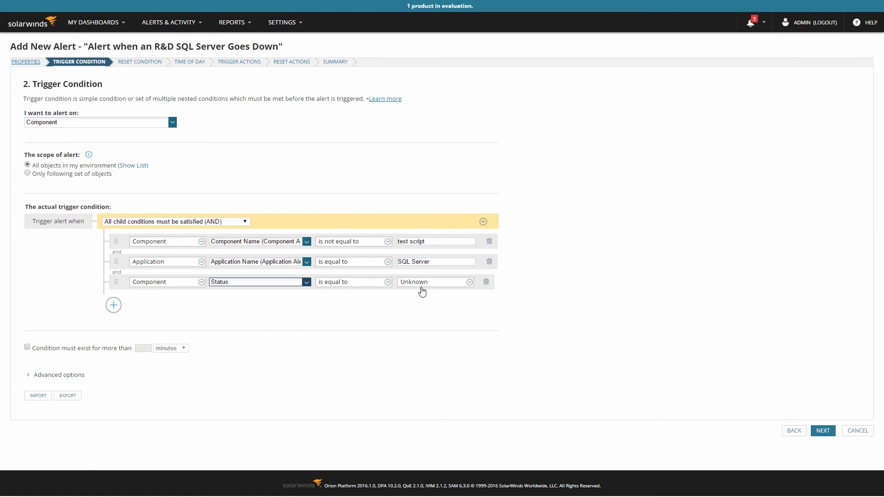
click(434, 282)
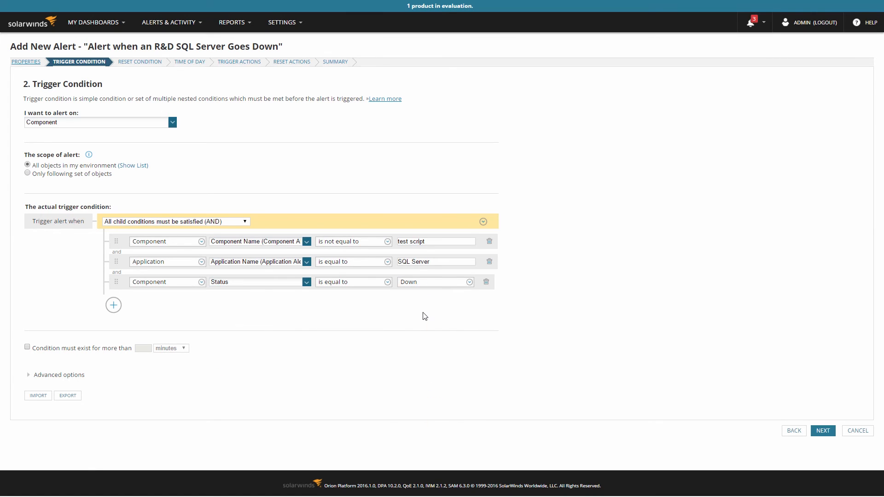